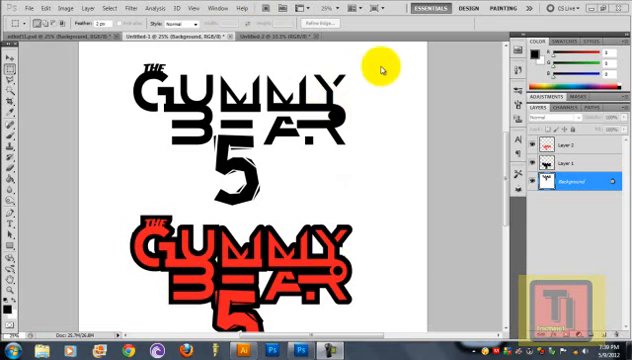
{"action": "mouse_move", "coordinate": [358, 124]}
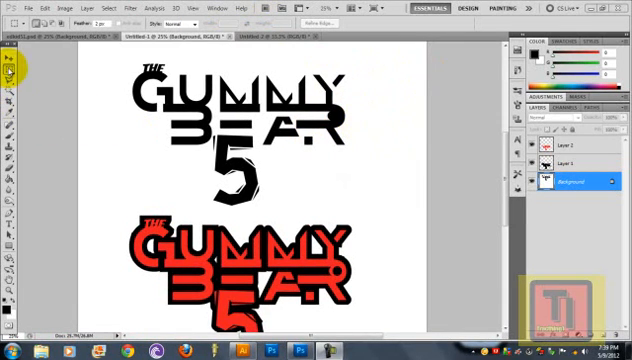
{"action": "mouse_move", "coordinate": [104, 56]}
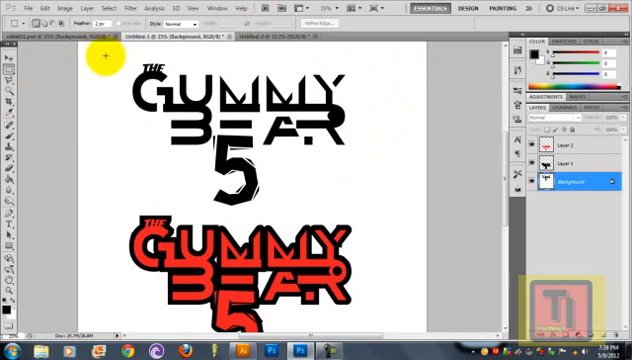
- Marquee-select the black 'The Gummy Bear 5' lettering and copy it with Ctrl+C
{"action": "left_click_drag", "start_coordinate": [100, 56], "coordinate": [392, 212]}
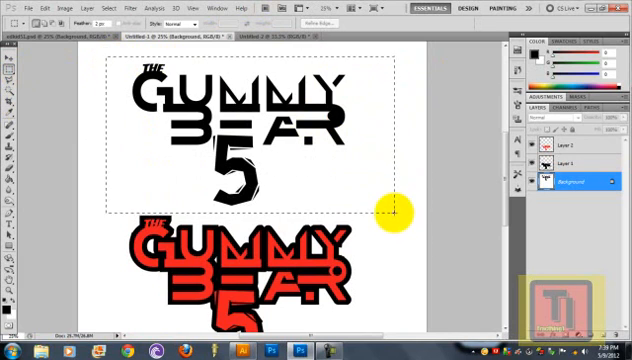
{"action": "key", "text": "ctrl"}
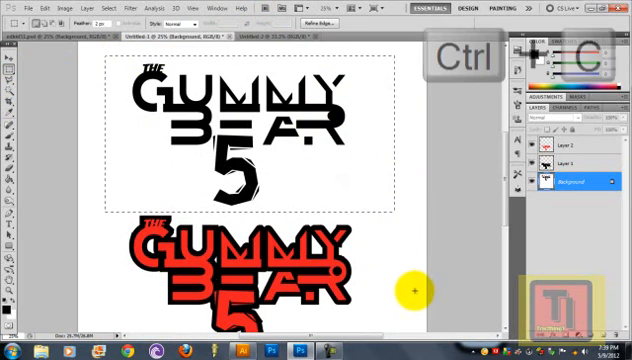
{"action": "key", "text": "ctrl+c"}
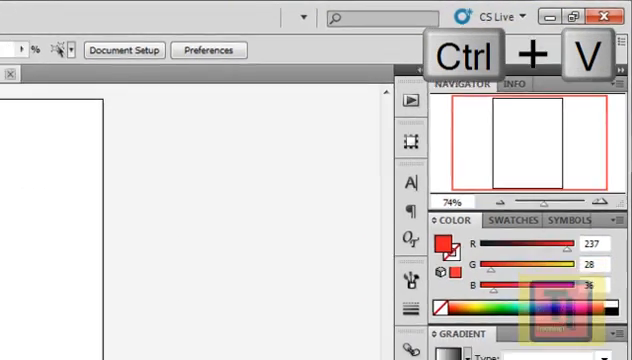
- Paste the copied 'The Gummy Bear 5' lettering onto the Illustrator artboard
{"action": "key", "text": "ctrl+v"}
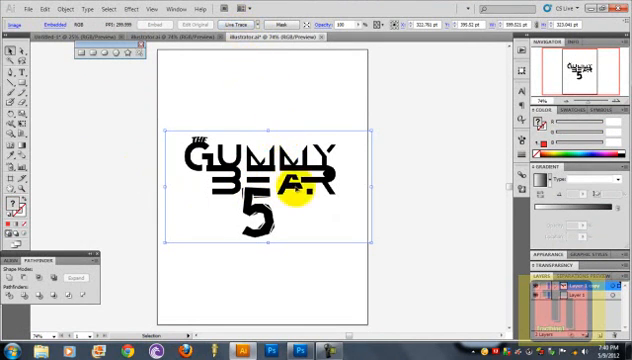
- Convert the pasted lettering image into vector artwork with Live Trace
{"action": "left_click", "coordinate": [238, 24]}
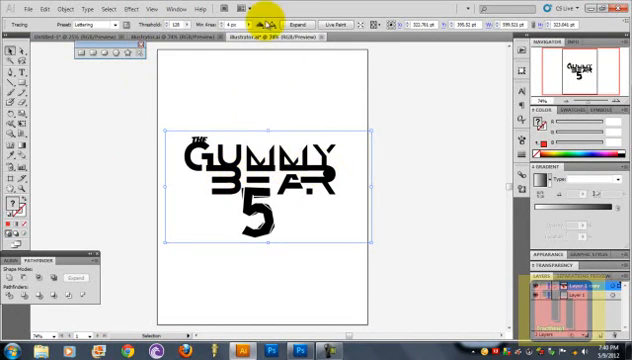
{"action": "mouse_move", "coordinate": [290, 22]}
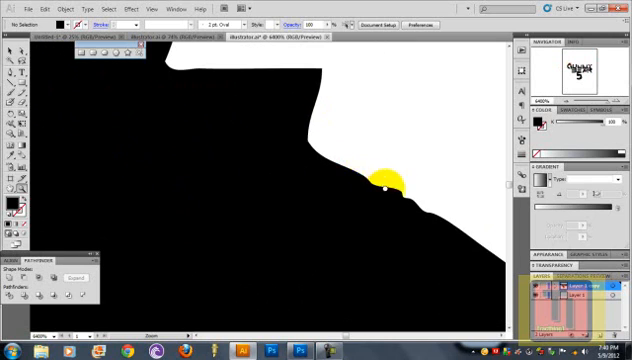
- Reshape the traced lettering's outline edge into smooth contoured black shapes
{"action": "left_click_drag", "start_coordinate": [390, 180], "coordinate": [410, 192]}
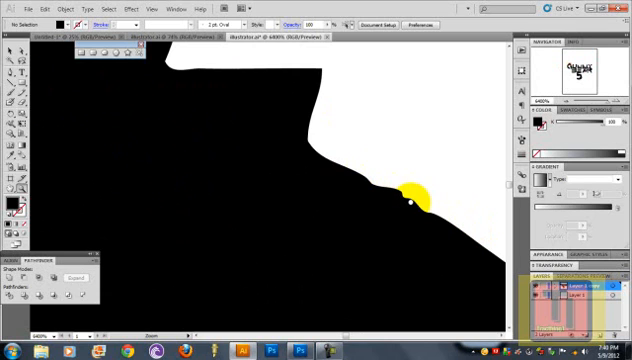
{"action": "left_click_drag", "start_coordinate": [414, 190], "coordinate": [328, 112]}
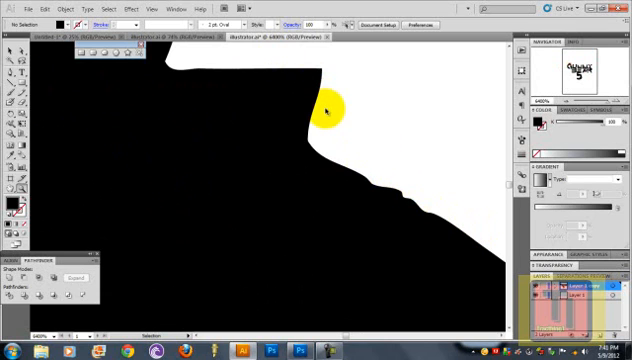